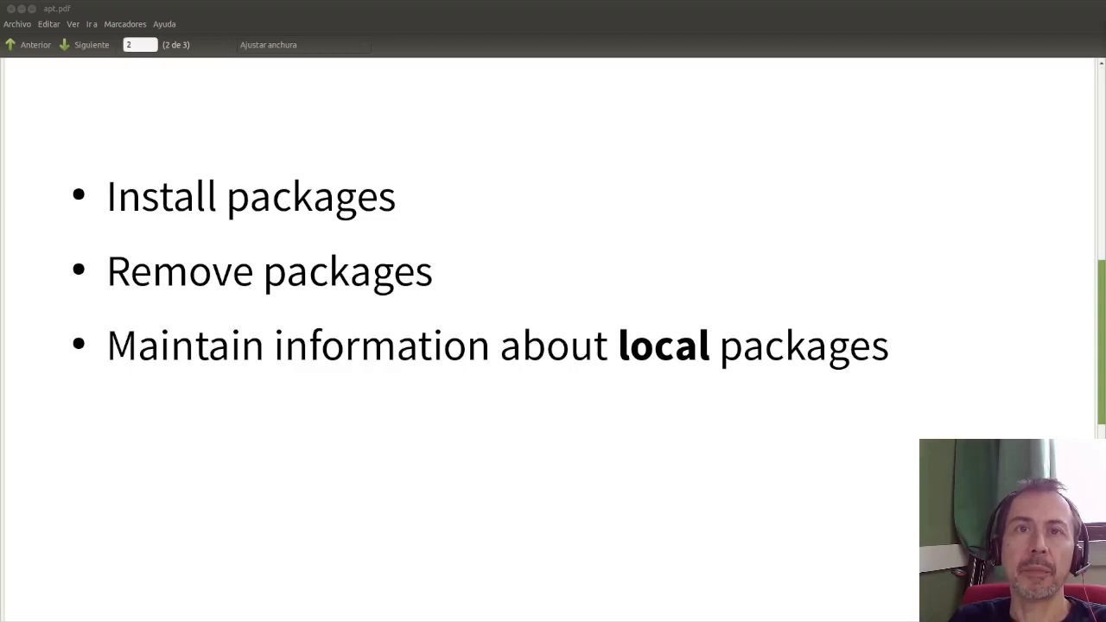
mouse_move(364, 128)
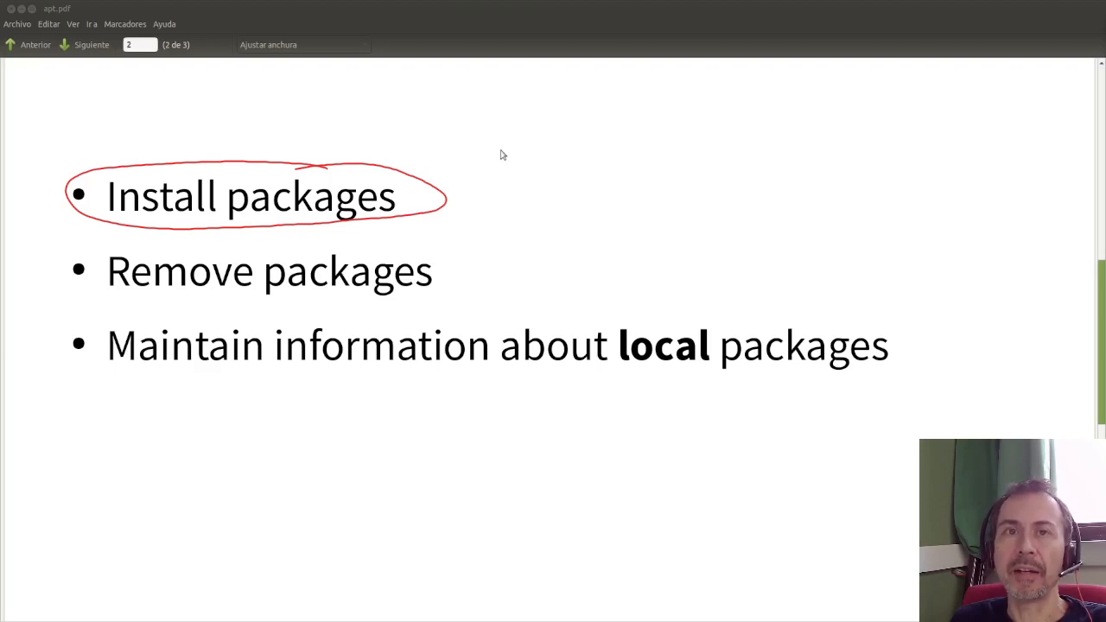
mouse_move(467, 165)
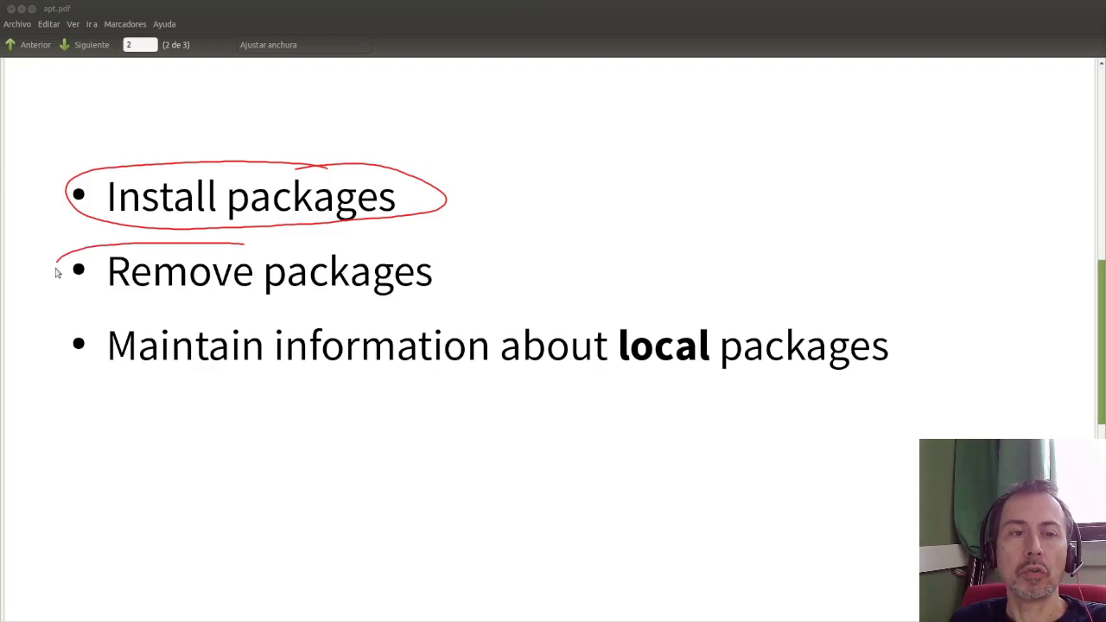
- Circle the Remove packages bullet, sketch a package drum, then write a .deb name on slide 3
left_click_drag(56, 264, 484, 276)
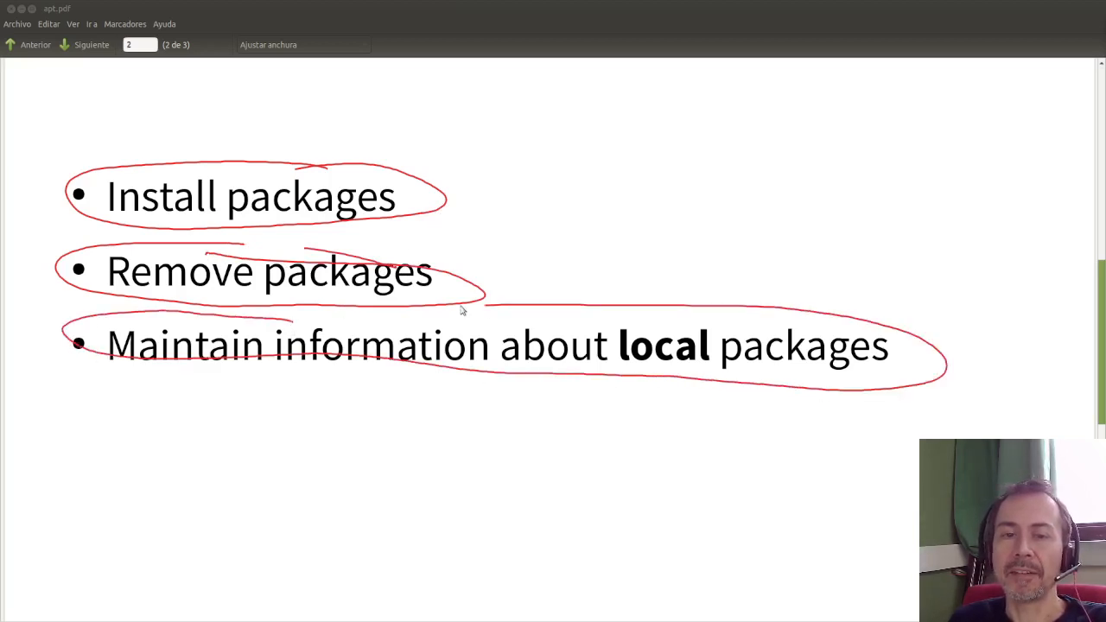
left_click_drag(739, 186, 808, 173)
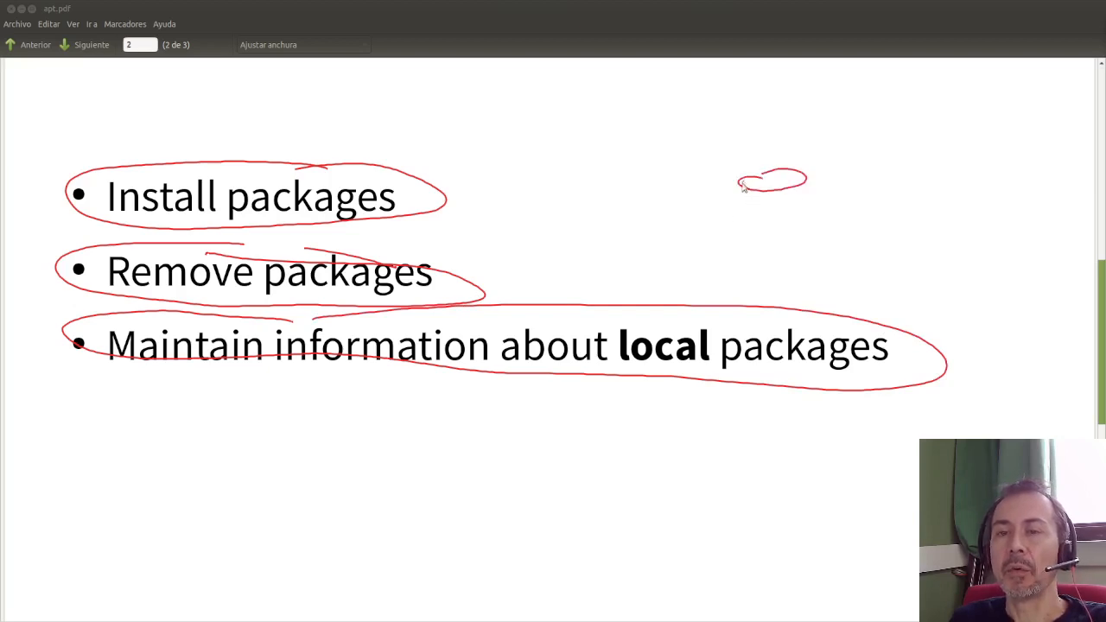
left_click_drag(769, 181, 765, 255)
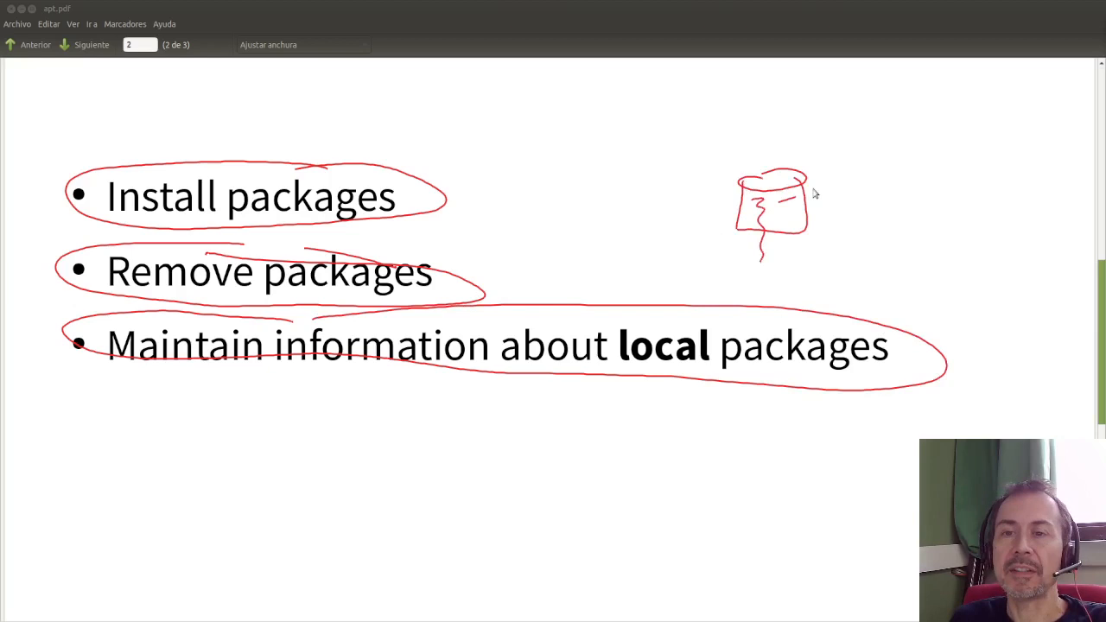
left_click_drag(795, 195, 851, 182)
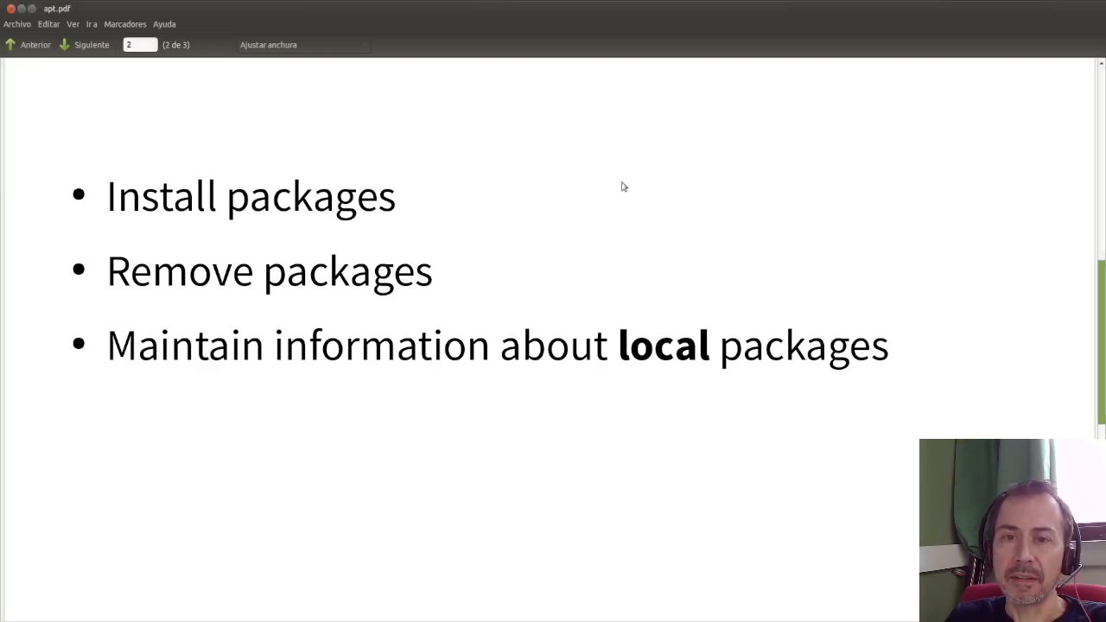
left_click(91, 44)
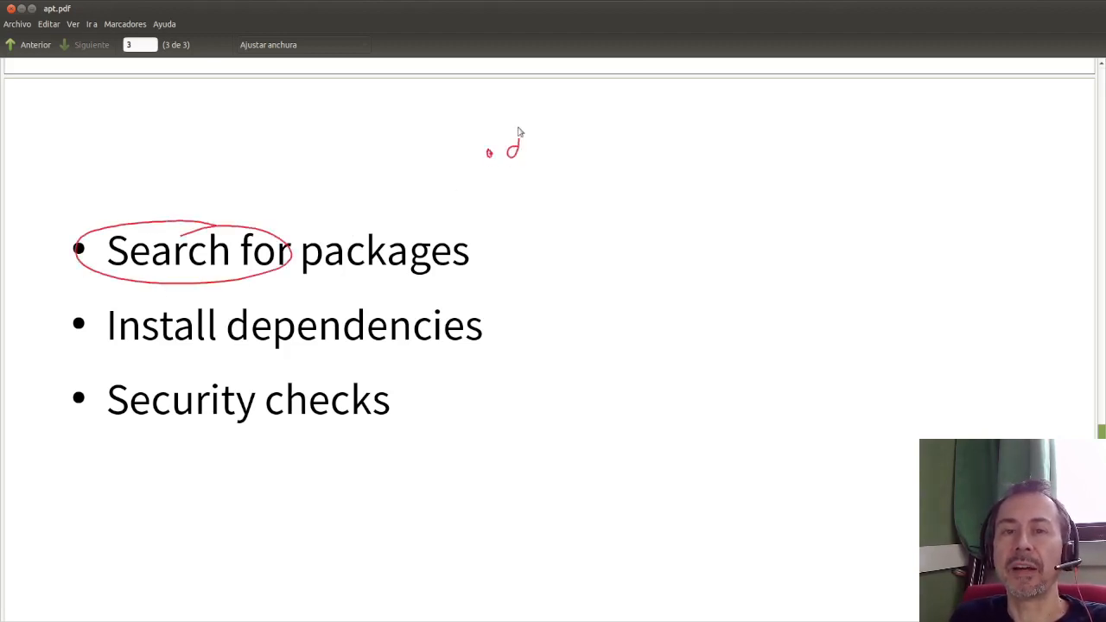
left_click_drag(501, 142, 553, 177)
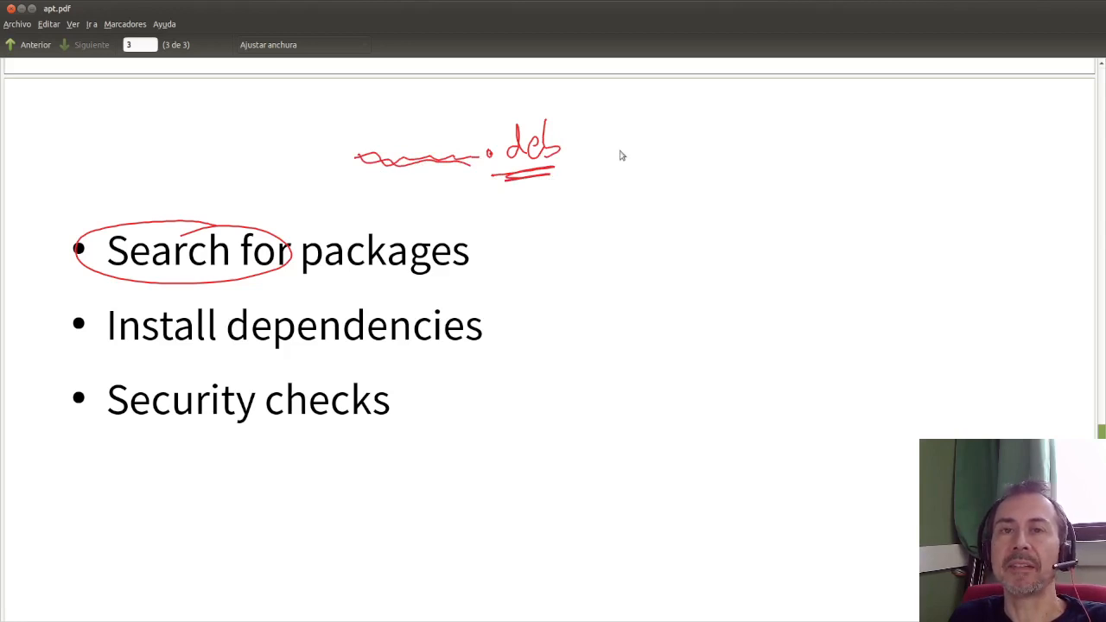
mouse_move(643, 136)
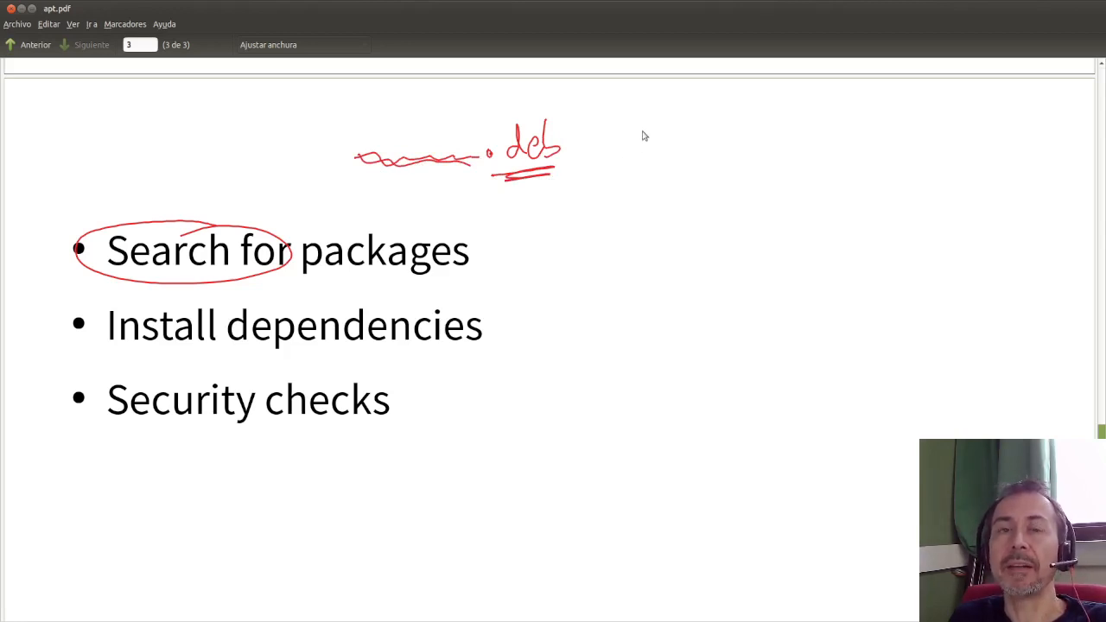
mouse_move(648, 147)
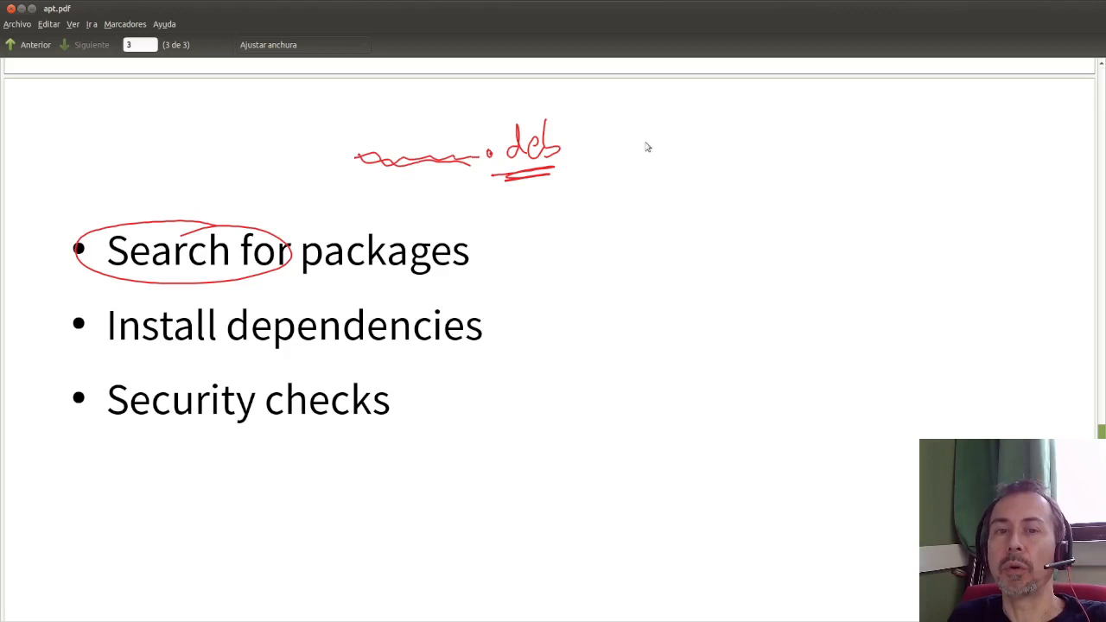
- Circle the Install dependencies bullet and outline the dependency tree beside .deb
left_click_drag(99, 302, 204, 300)
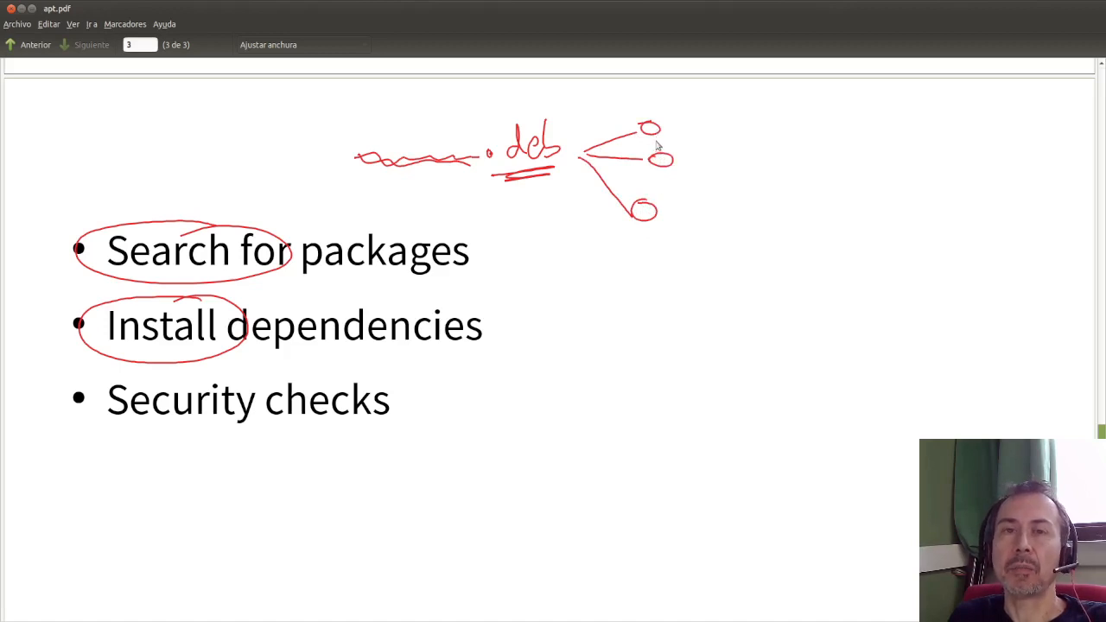
mouse_move(655, 171)
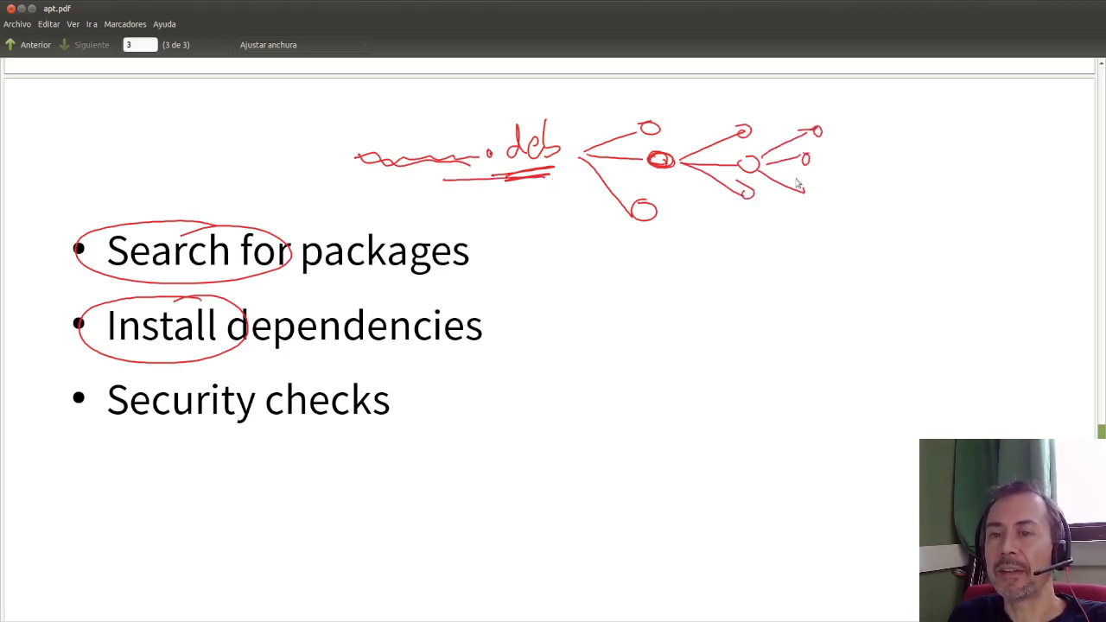
left_click_drag(652, 103, 873, 211)
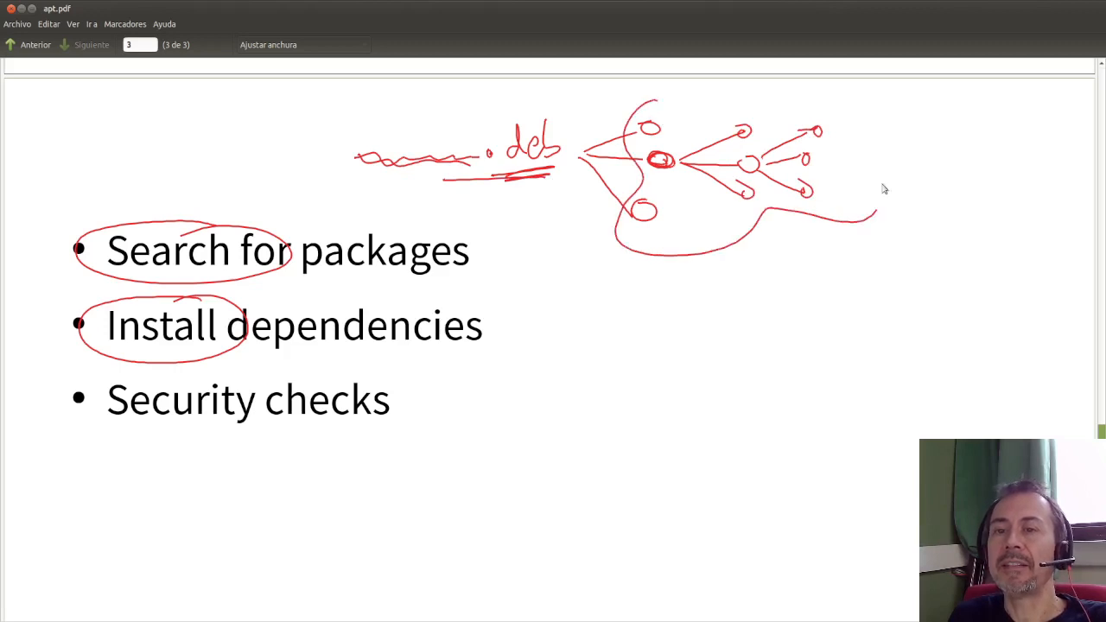
left_click_drag(657, 95, 882, 199)
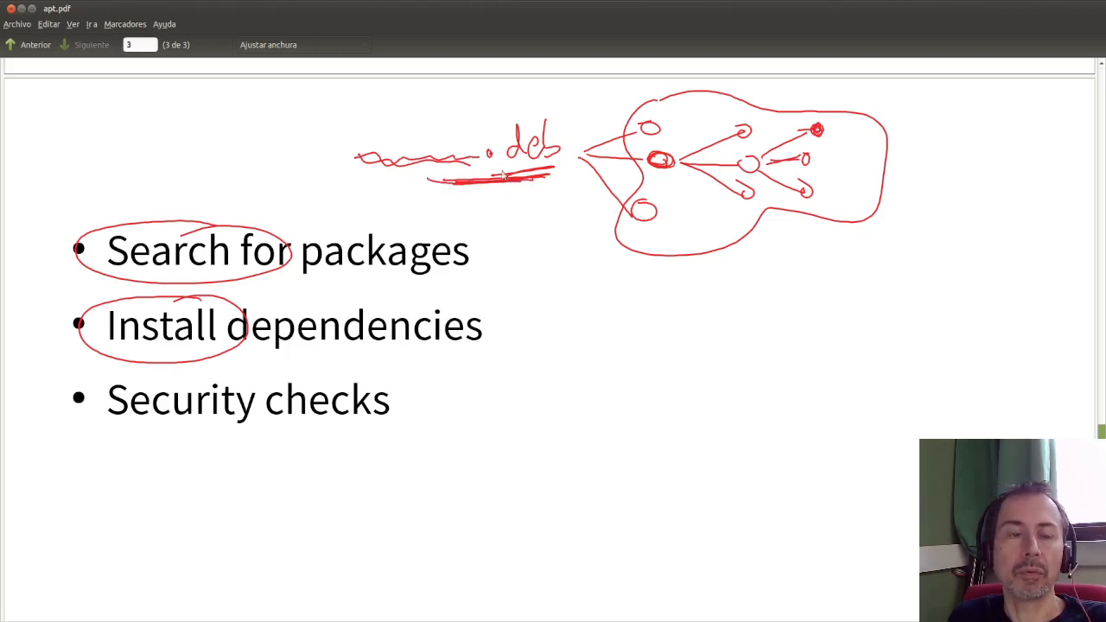
mouse_move(488, 201)
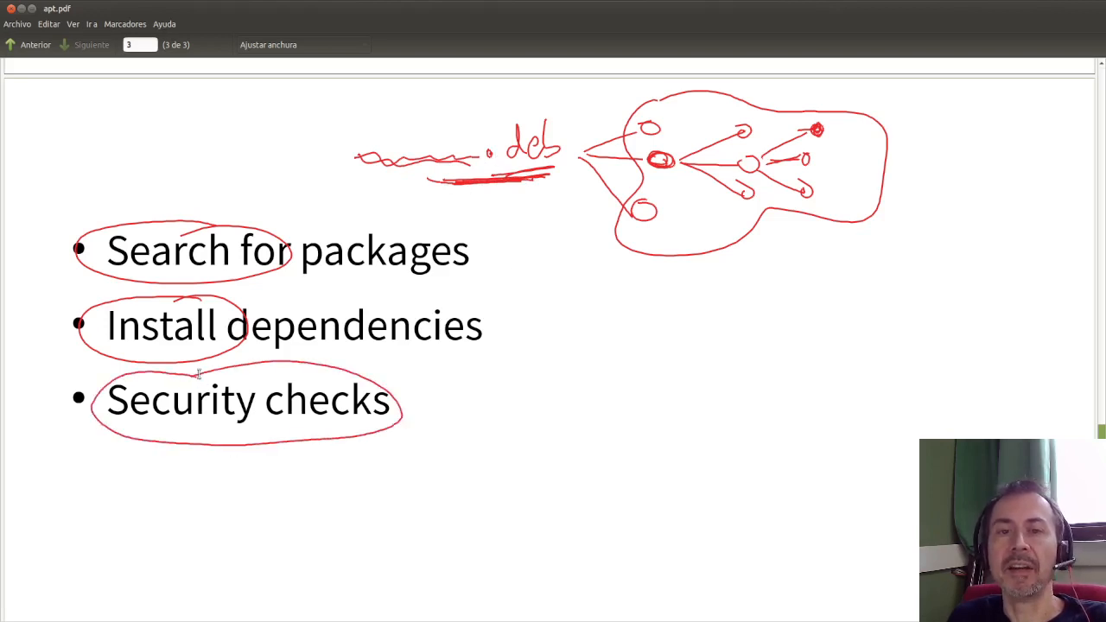
- Draw an arrow pointing up at .deb and an oval around the .deb file name
left_click_drag(529, 197, 560, 286)
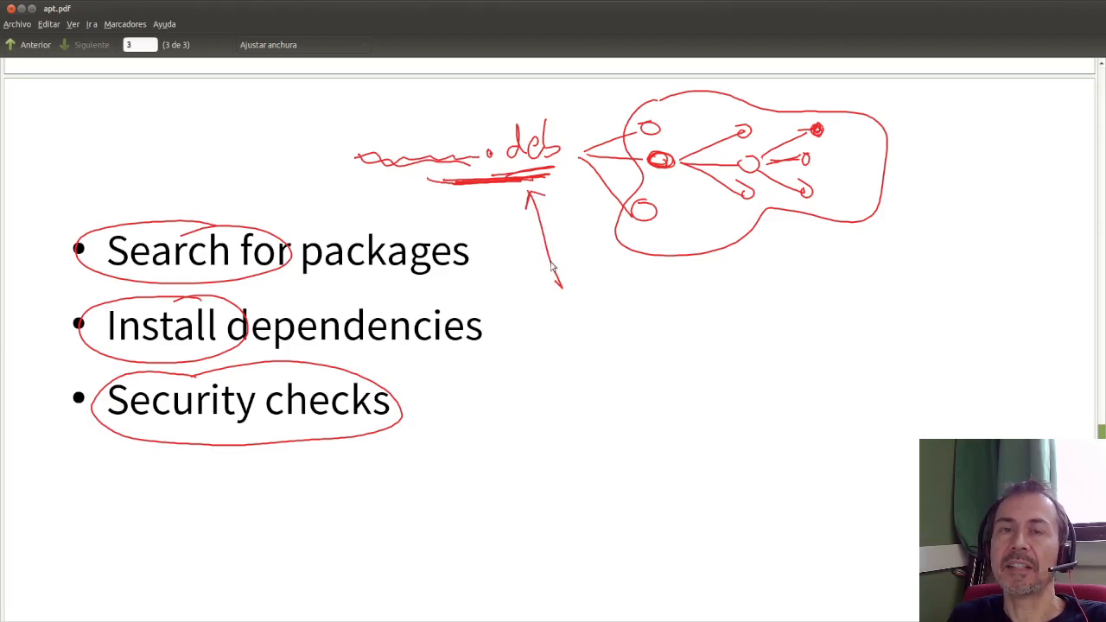
mouse_move(531, 123)
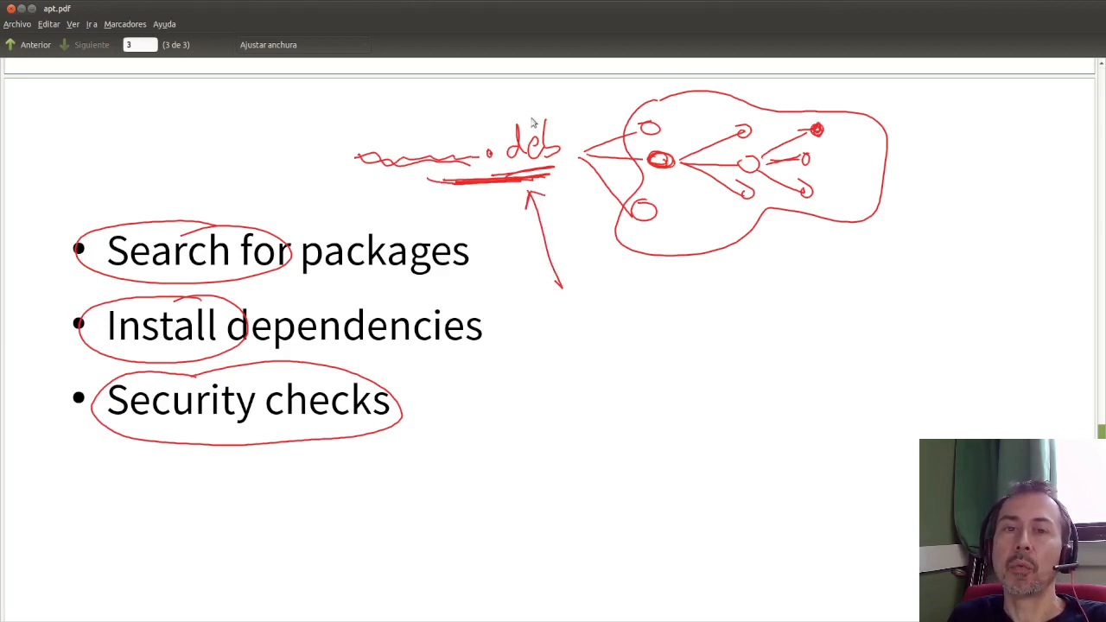
mouse_move(540, 115)
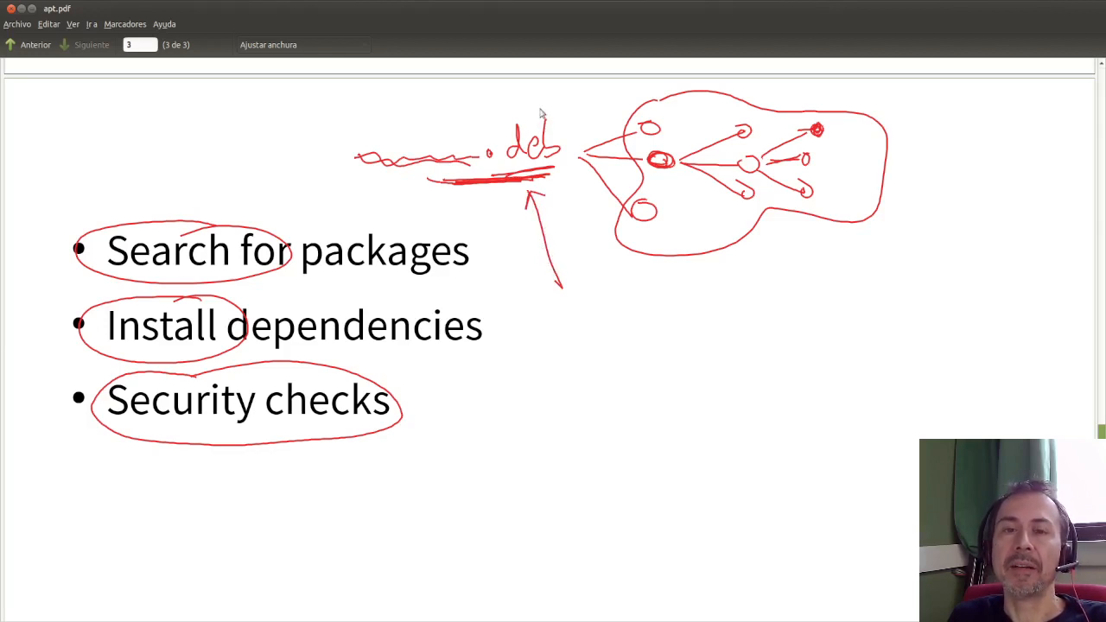
left_click_drag(544, 112, 454, 181)
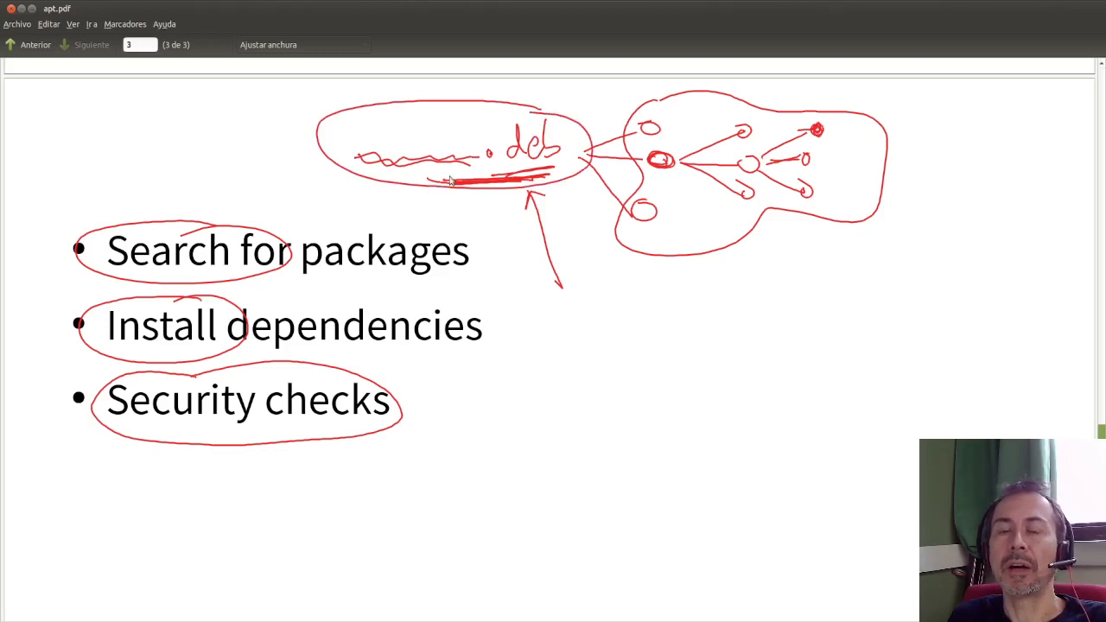
mouse_move(509, 177)
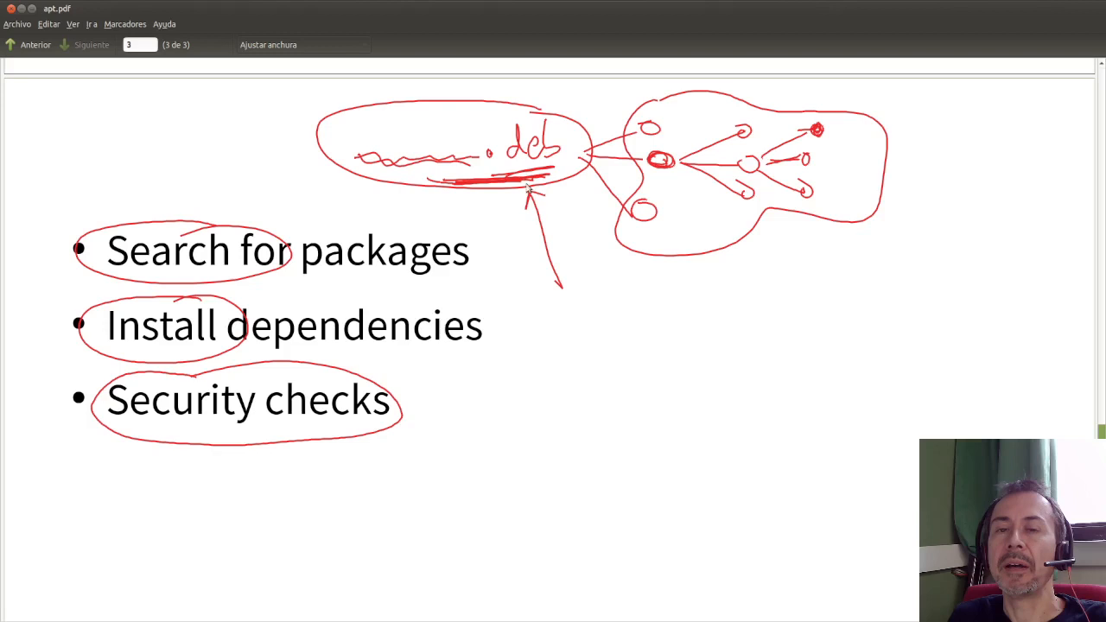
mouse_move(536, 225)
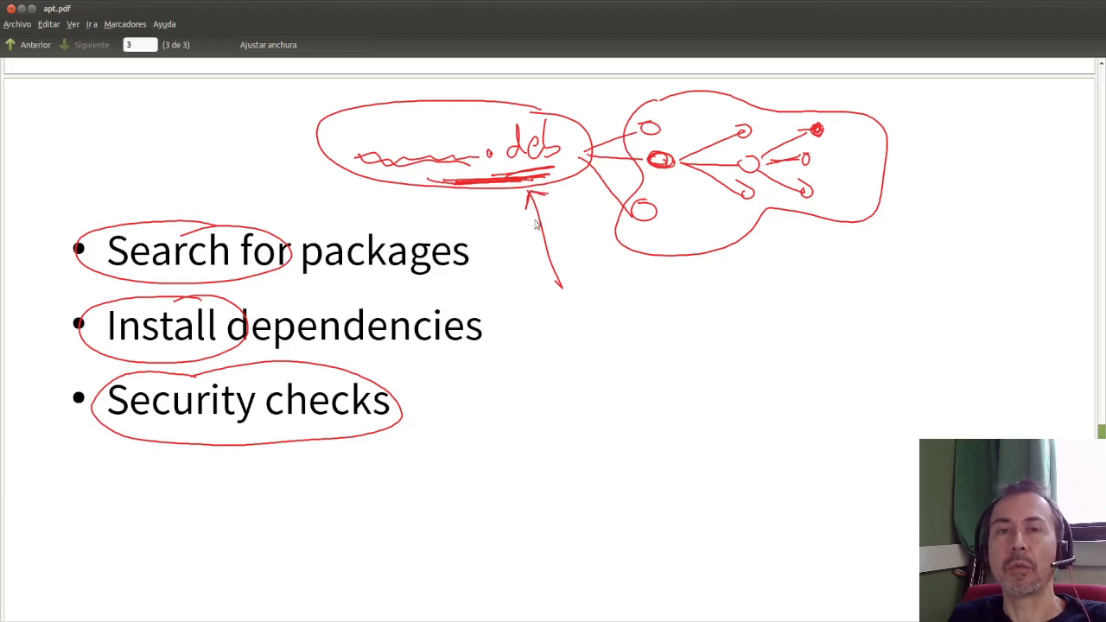
mouse_move(497, 311)
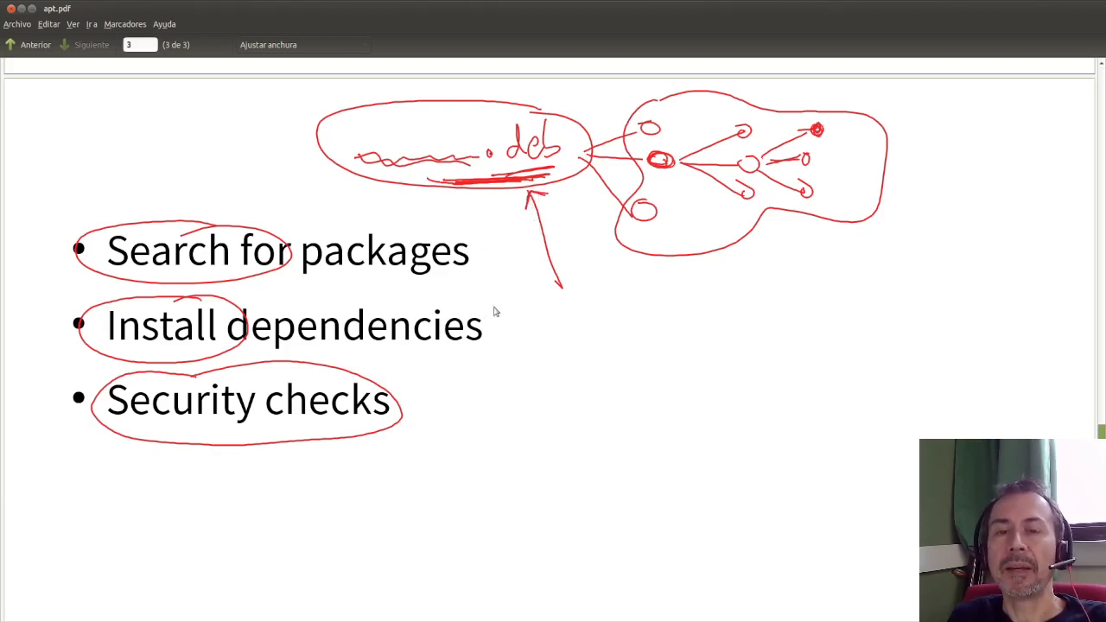